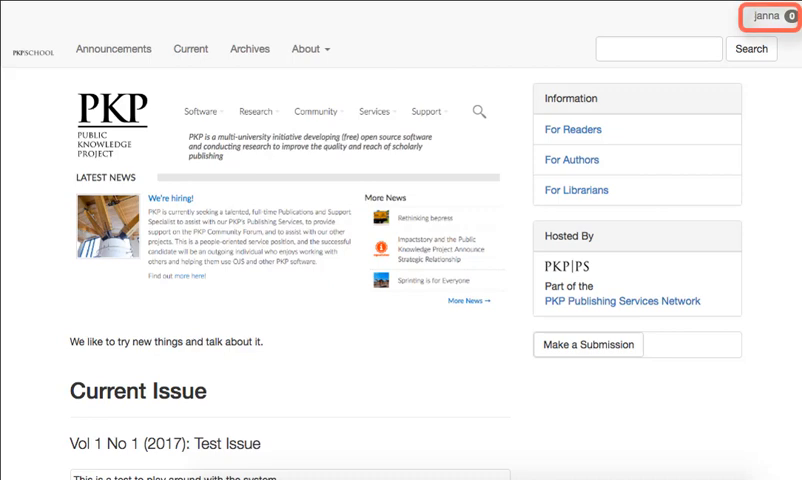
Open the dashboard from the public site and go to Website Settings
{"action": "left_click", "coordinate": [769, 18]}
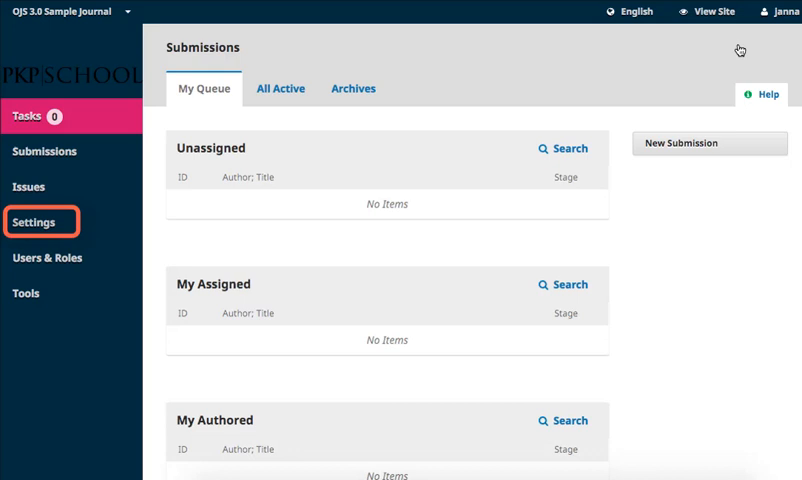
{"action": "left_click", "coordinate": [34, 221]}
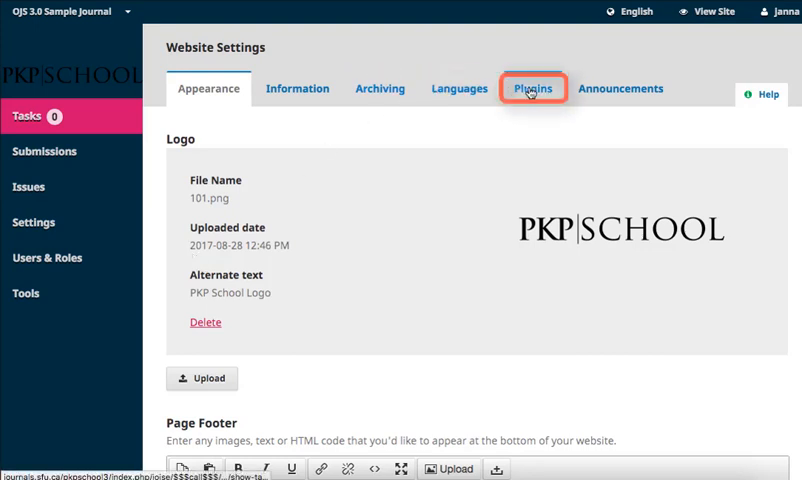
Show the Installed Plugins list and scroll down to the disabled Static Pages Plugin
{"action": "left_click", "coordinate": [532, 88]}
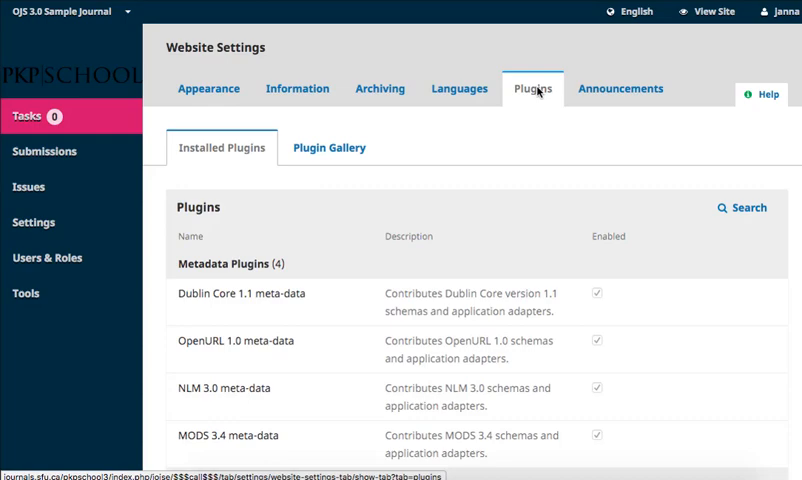
{"action": "scroll", "scroll_direction": "down", "scroll_amount": 3}
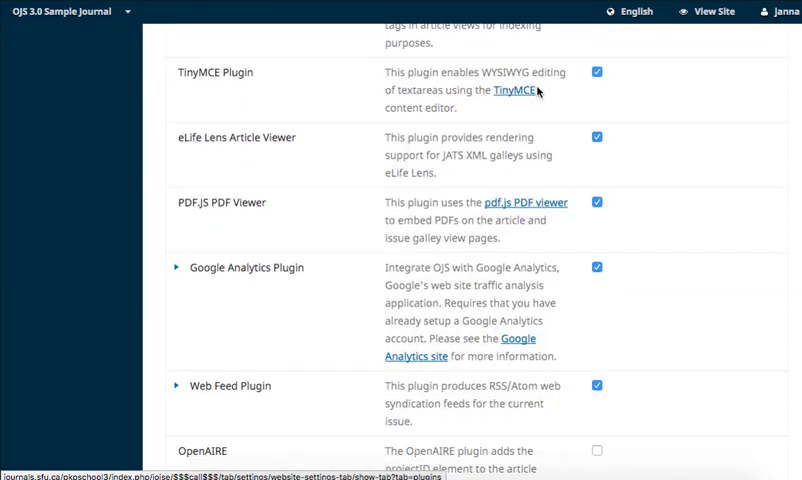
{"action": "scroll", "scroll_direction": "down", "scroll_amount": 3}
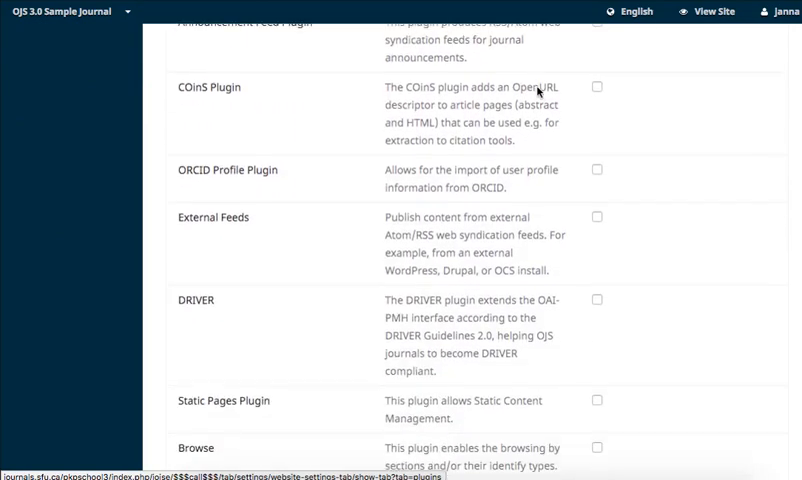
{"action": "scroll", "scroll_direction": "down", "scroll_amount": 3}
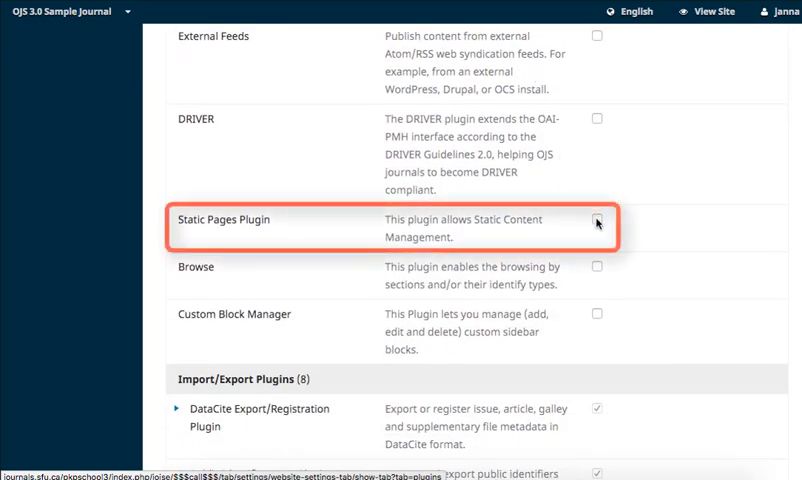
Enable and confirm the Static Pages Plugin, then expand it to reveal Edit/Add Content
{"action": "left_click", "coordinate": [597, 222]}
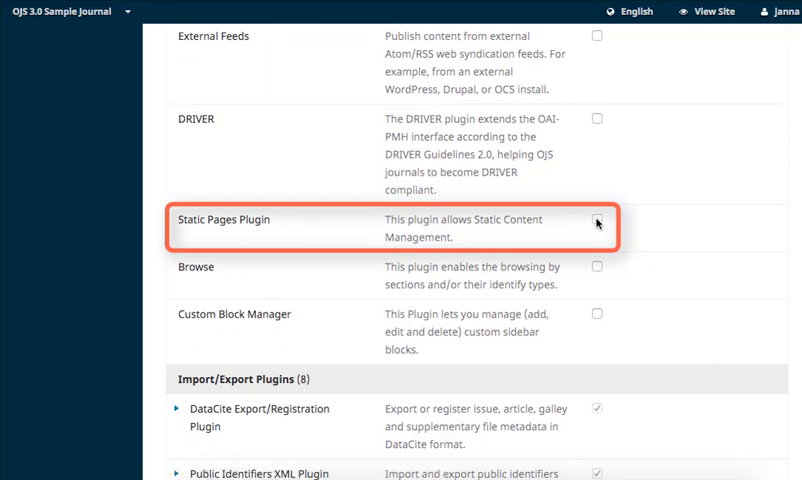
{"action": "left_click", "coordinate": [596, 221]}
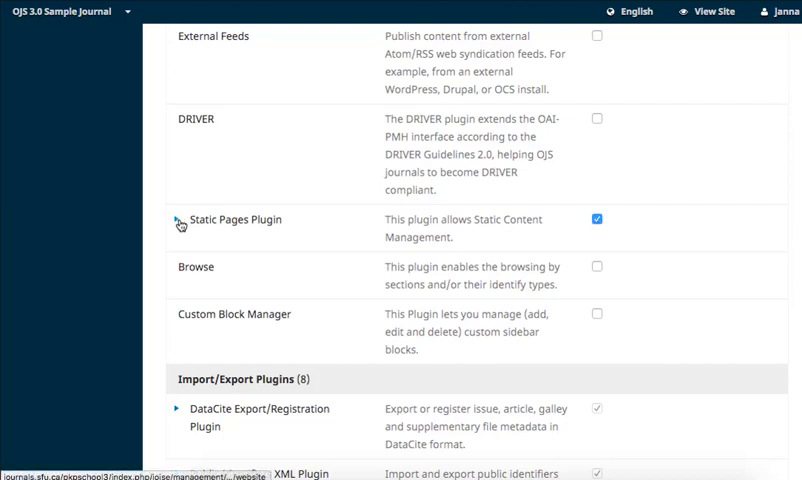
{"action": "left_click", "coordinate": [178, 219]}
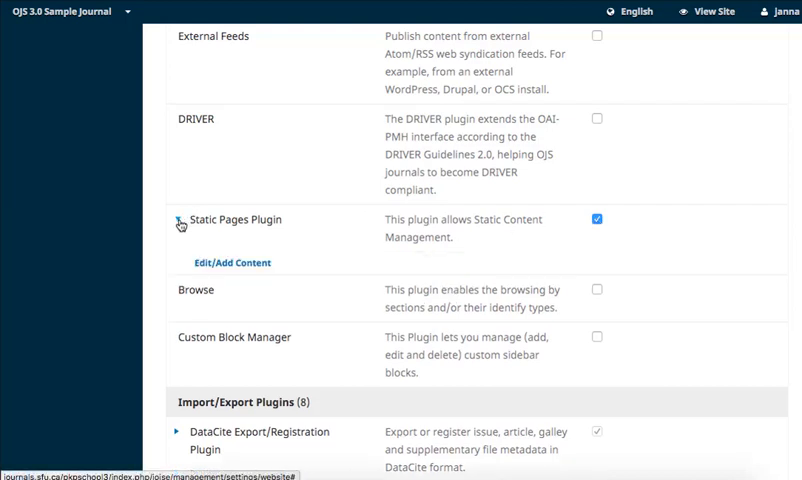
{"action": "left_click", "coordinate": [177, 221]}
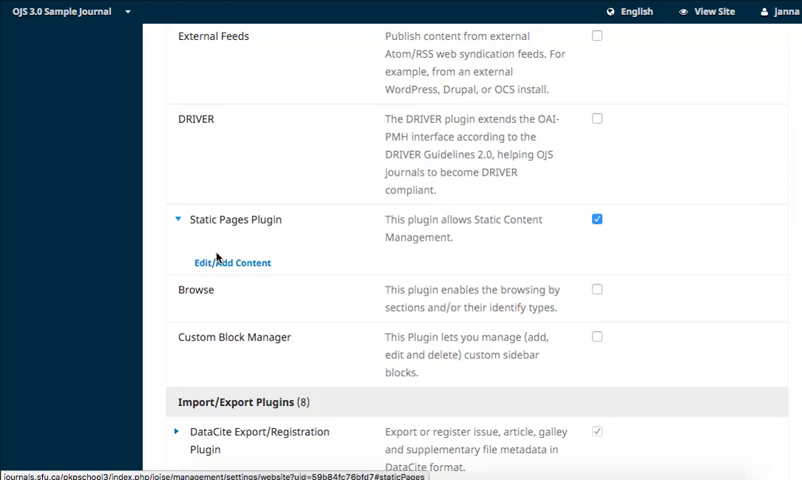
Go to the Static Pages tab via Edit/Add Content and start a new static page
{"action": "left_click", "coordinate": [232, 262]}
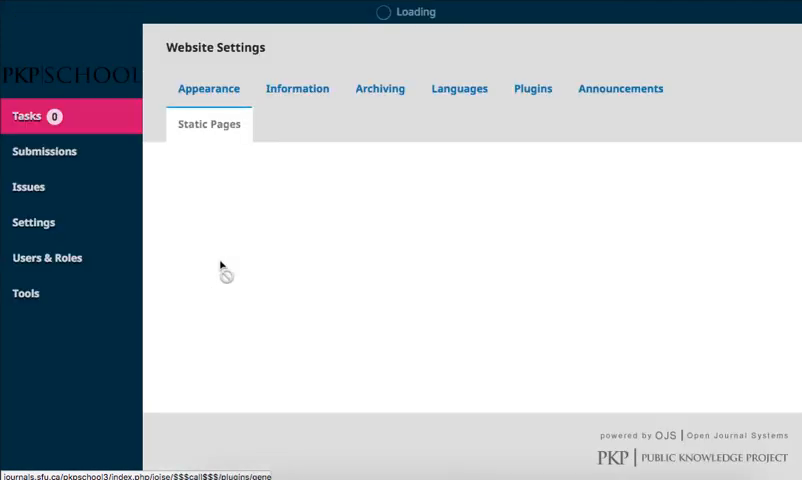
{"action": "left_click", "coordinate": [208, 124]}
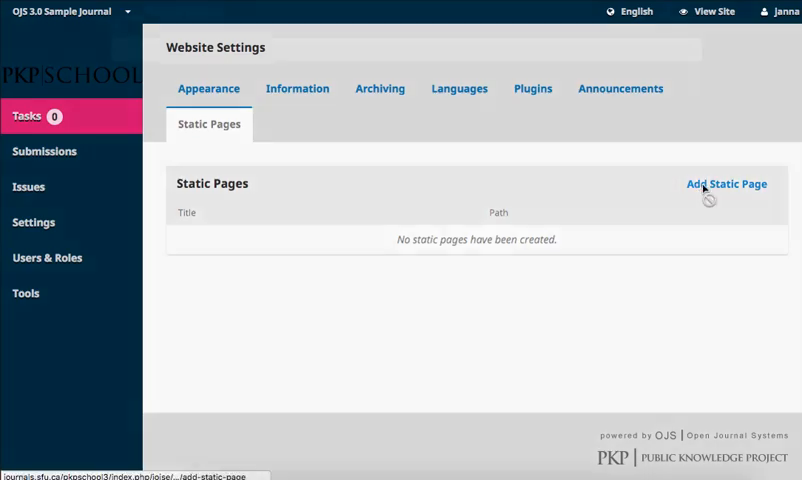
{"action": "left_click", "coordinate": [725, 184]}
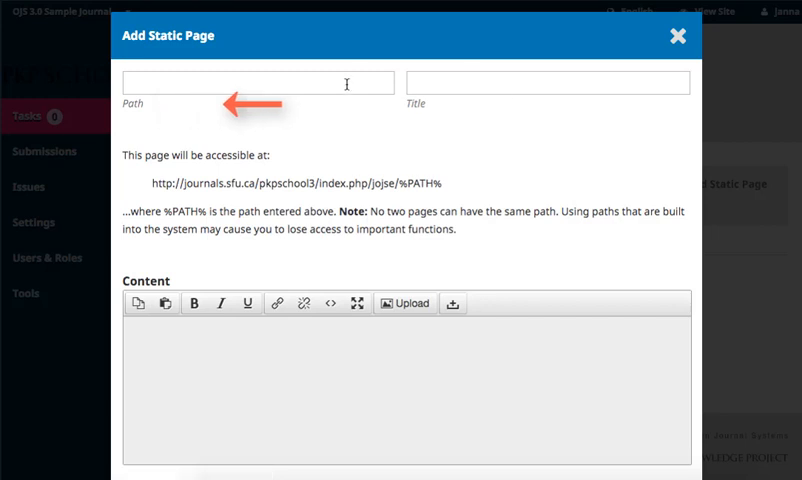
Fill in path 'testpage' and title 'Test Page' on the new static page form
{"action": "type", "text": "testpa"}
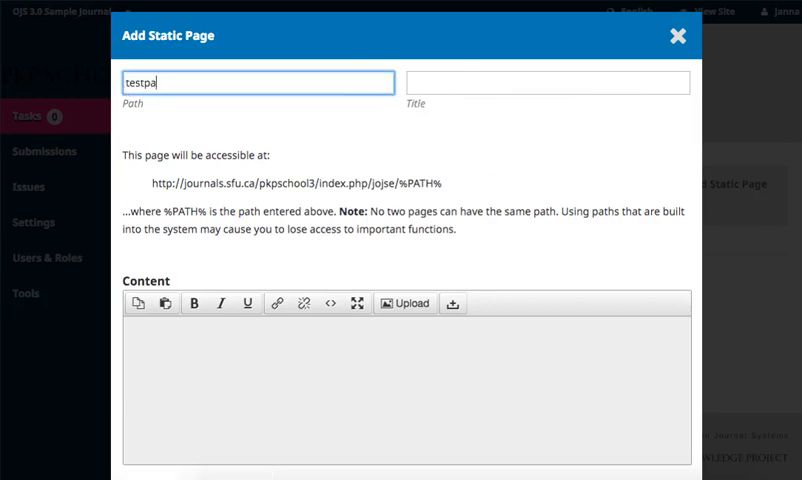
{"action": "type", "text": "ge"}
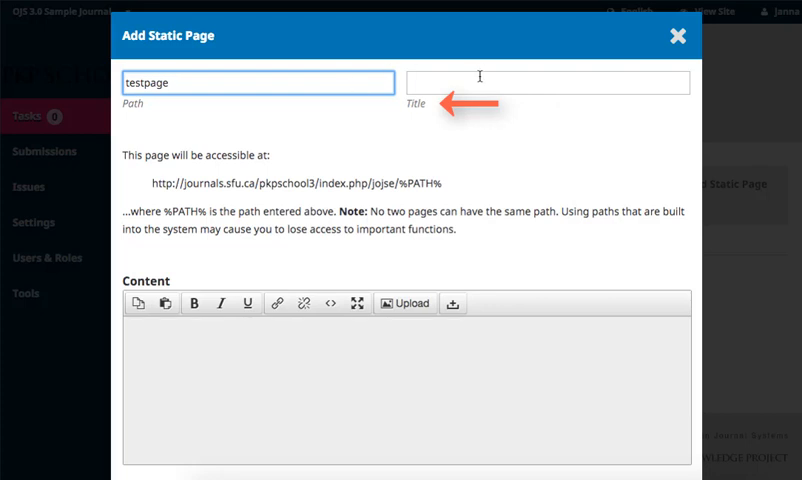
{"action": "type", "text": "Test"}
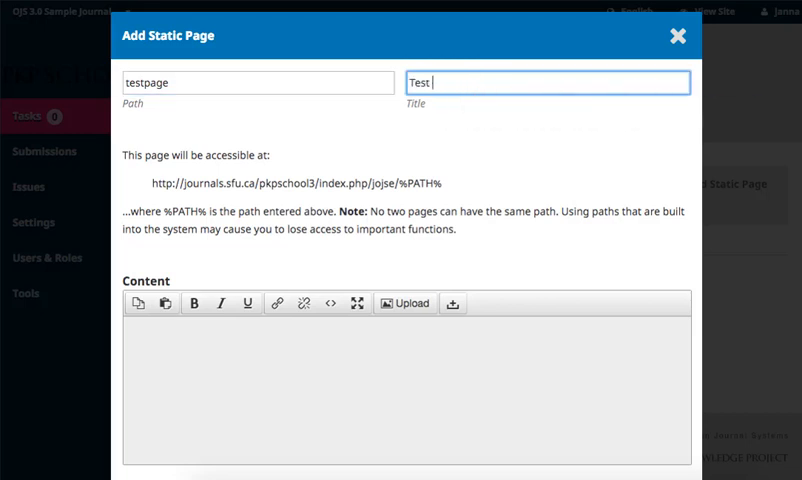
{"action": "type", "text": "Page"}
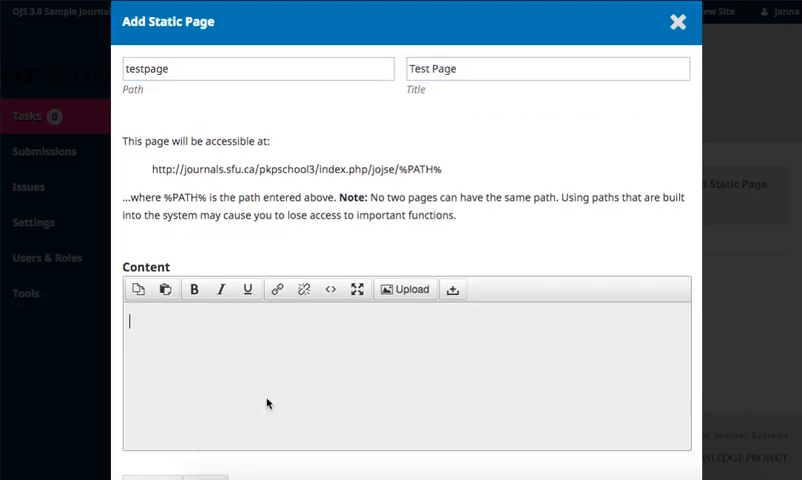
{"action": "scroll", "scroll_direction": "down", "scroll_amount": 3}
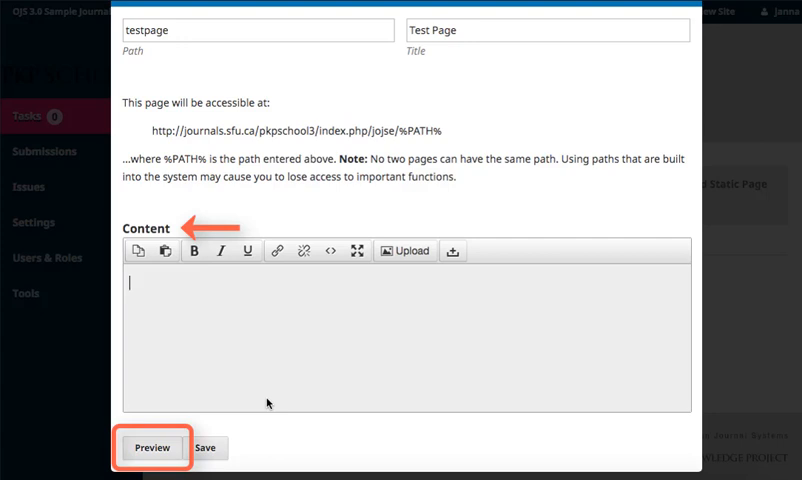
Enter 'test content', preview and save the page, then view 'testpage' on the site
{"action": "type", "text": "test"}
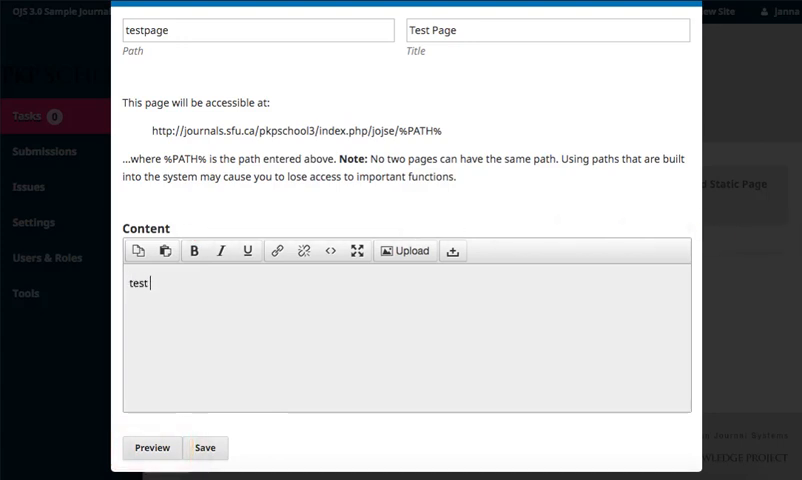
{"action": "type", "text": "content"}
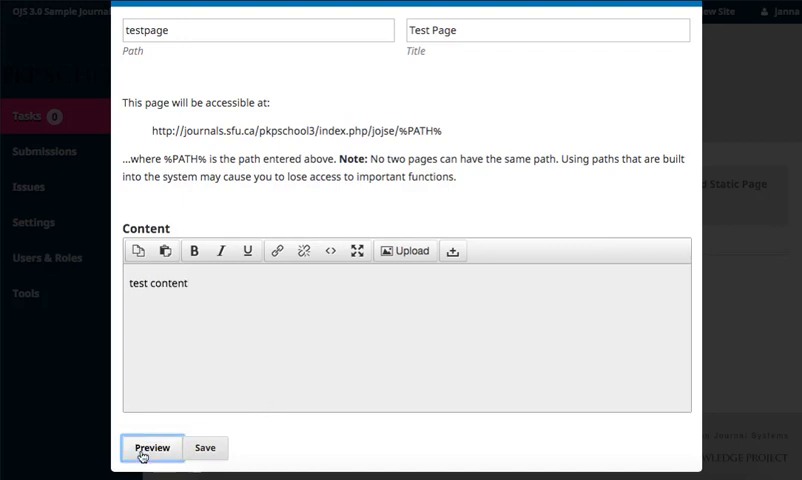
{"action": "left_click", "coordinate": [152, 447]}
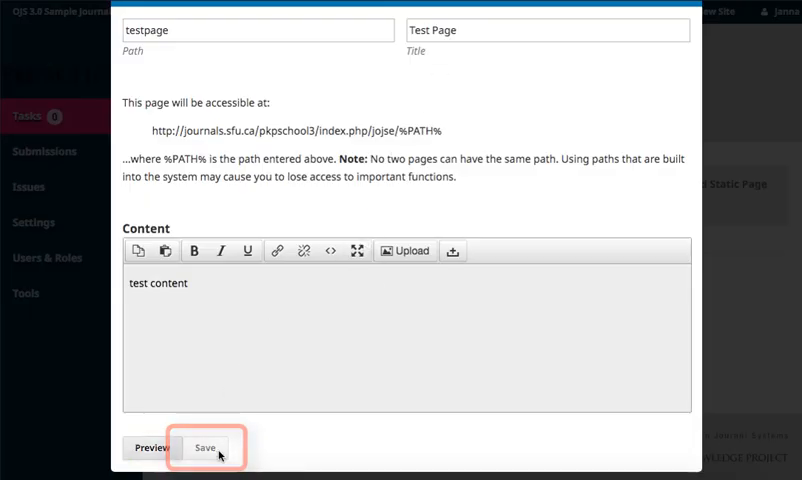
{"action": "left_click", "coordinate": [206, 448]}
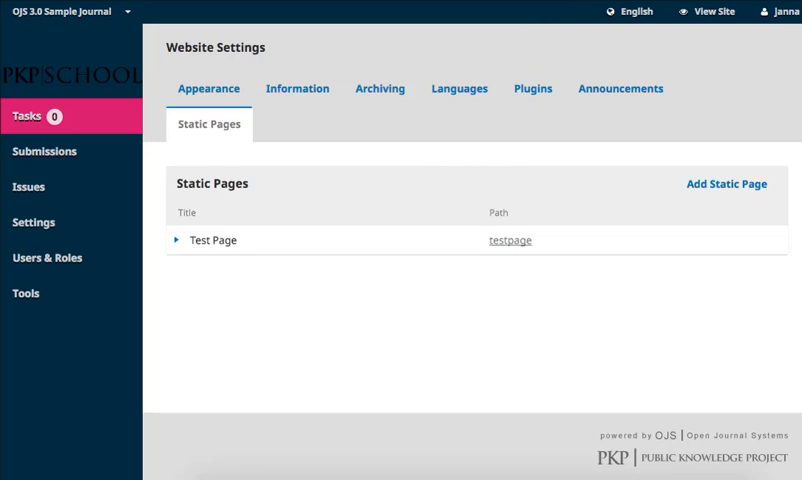
{"action": "mouse_move", "coordinate": [478, 238]}
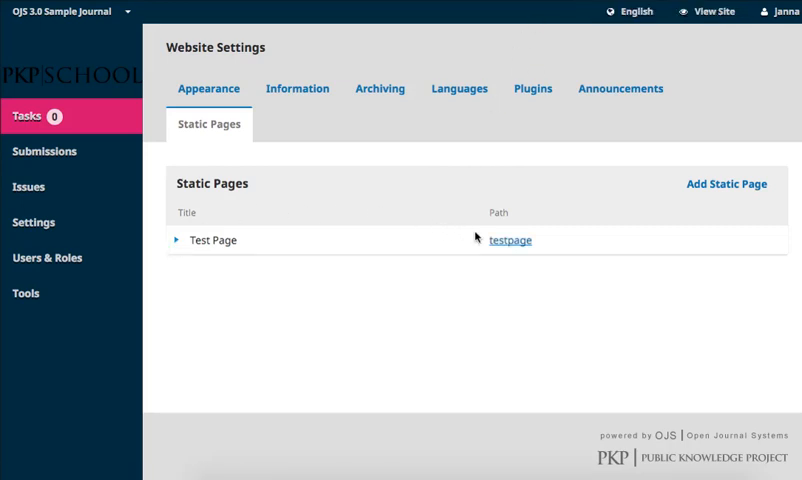
{"action": "left_click", "coordinate": [509, 240]}
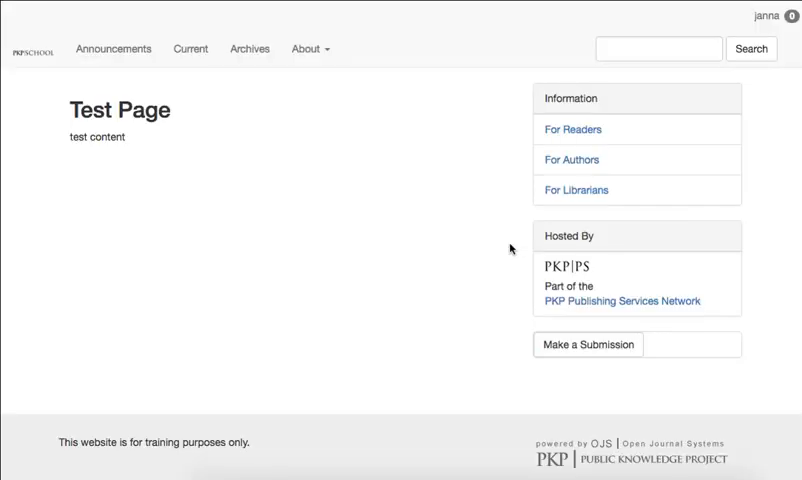